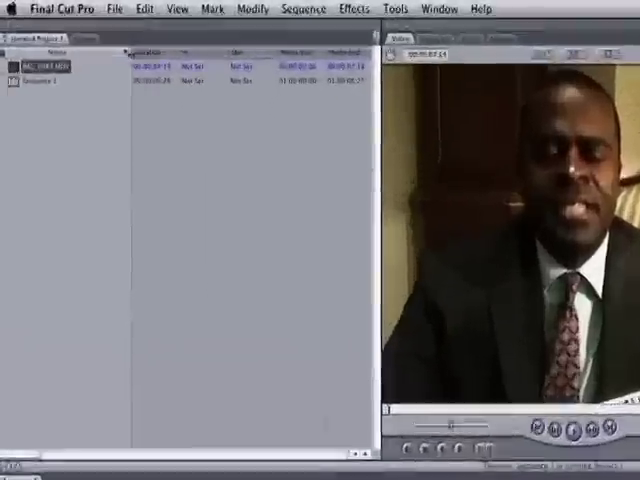
# Choose Audio/Video Settings from the Final Cut Pro application menu to review the presets
pyautogui.click(114, 8)
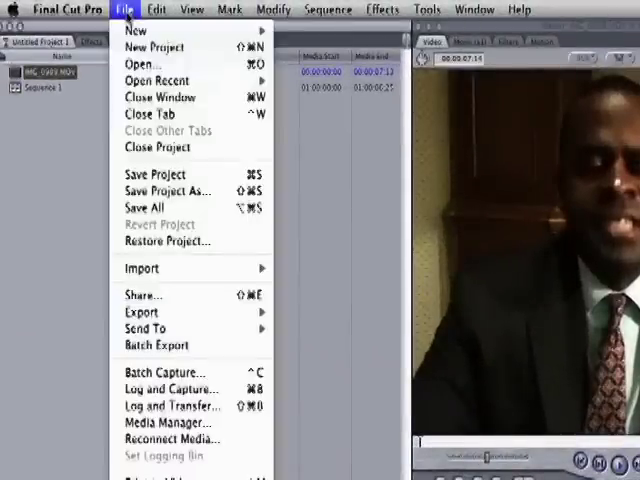
pyautogui.click(68, 8)
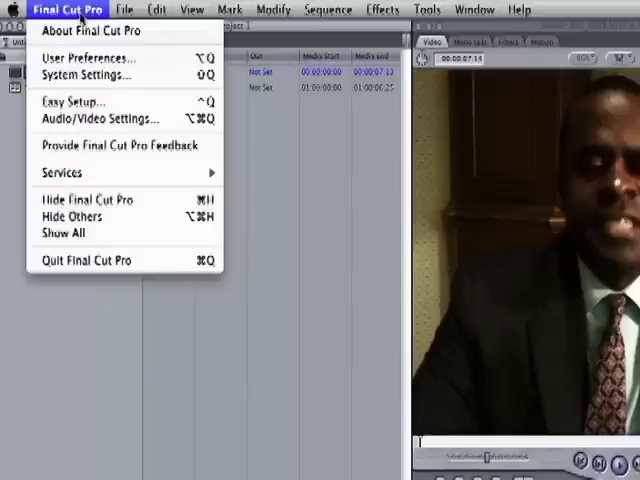
pyautogui.moveTo(100, 118)
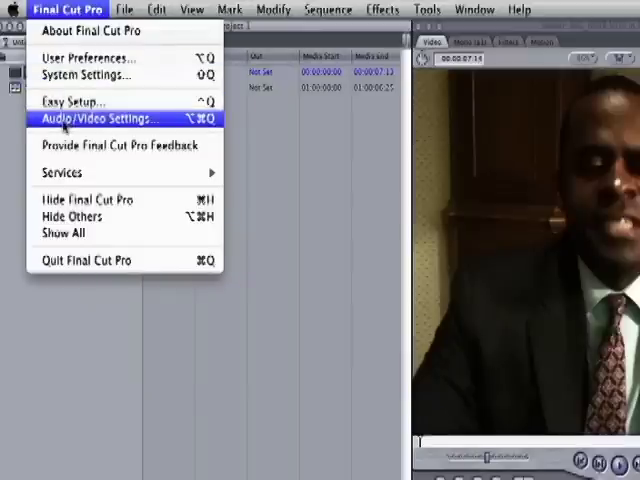
pyautogui.click(104, 118)
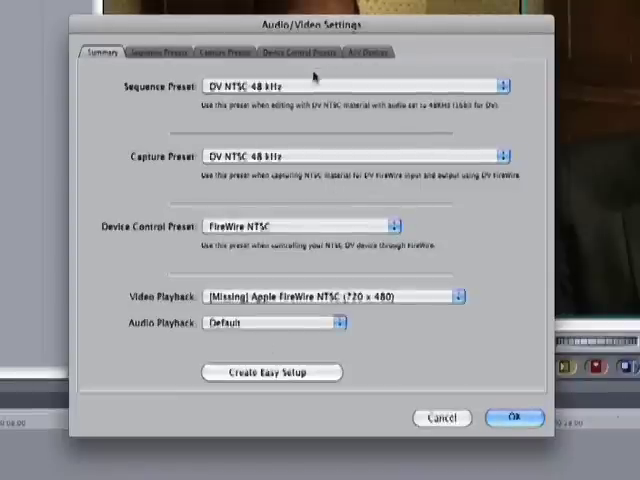
pyautogui.moveTo(304, 156)
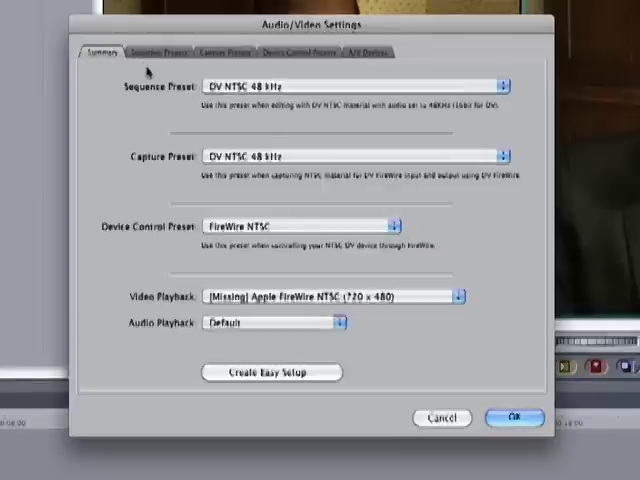
# Close Audio/Video Settings and accept the mismatch warning to return to the timeline
pyautogui.click(160, 52)
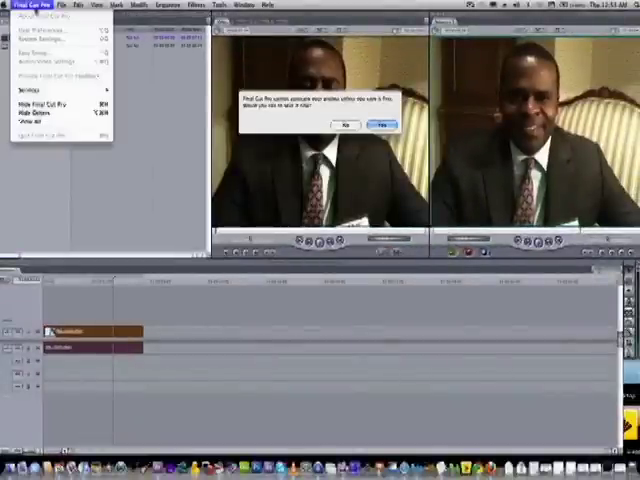
pyautogui.click(380, 124)
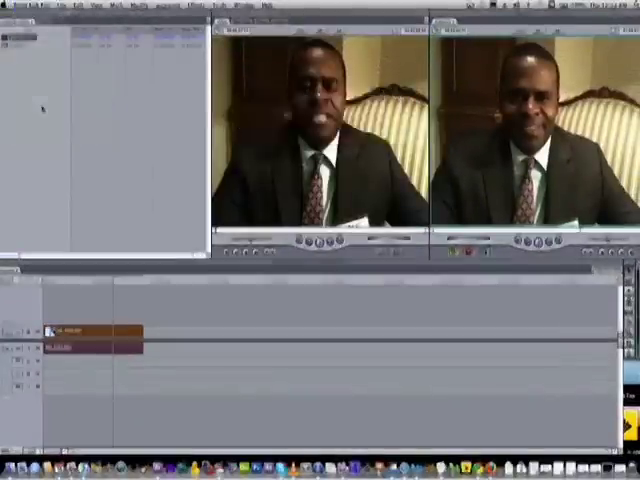